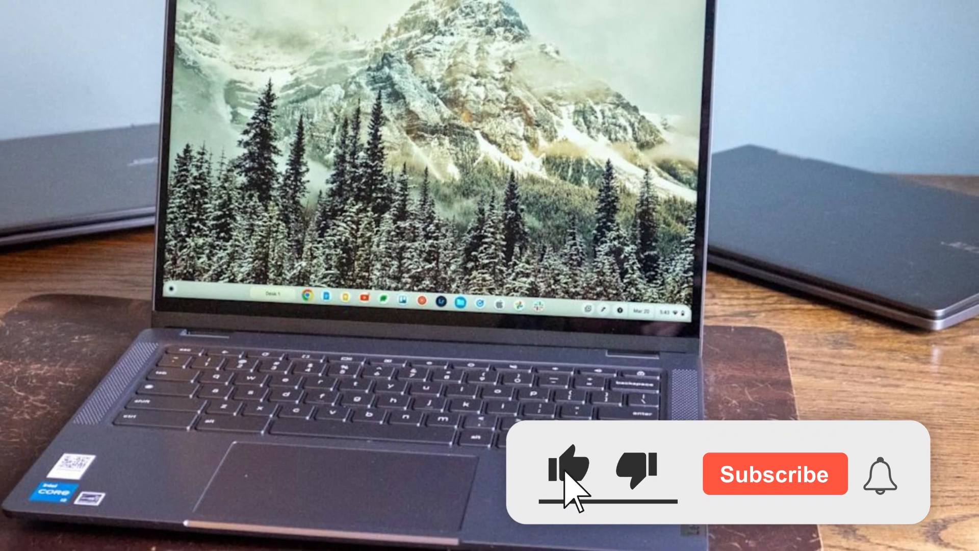
pyautogui.click(564, 474)
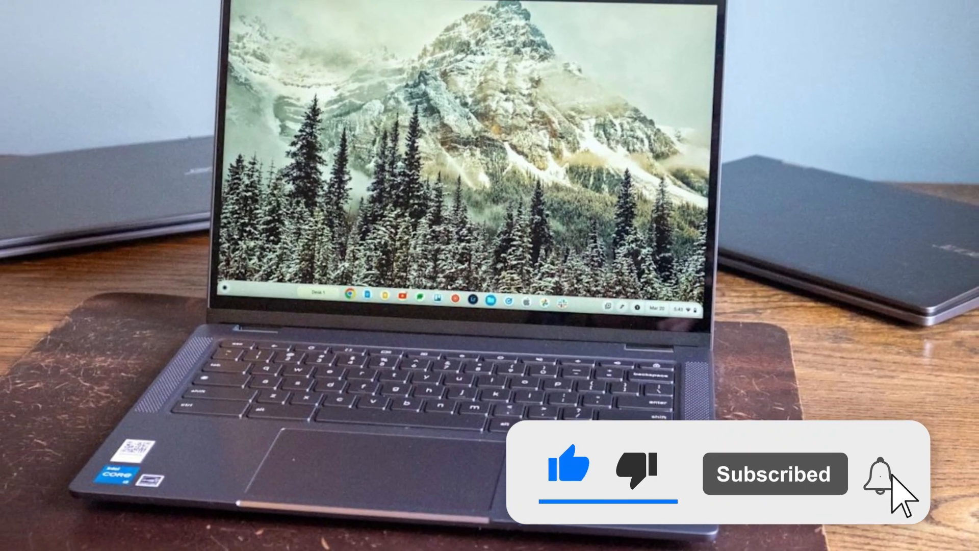